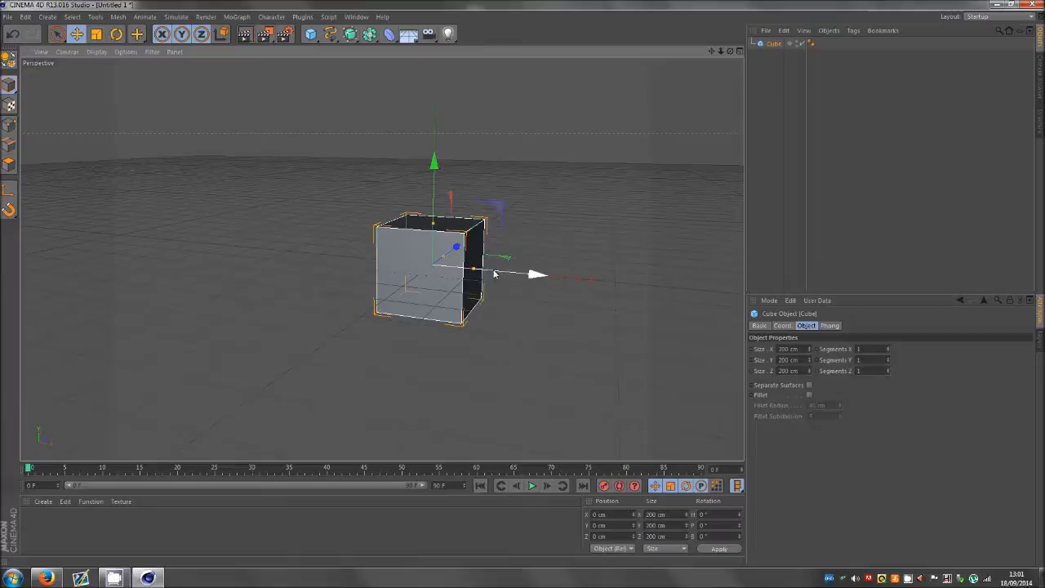
Duplicate the cube as Cube.1 and move the copy beside the original.
left_click_drag(539, 275, 326, 244)
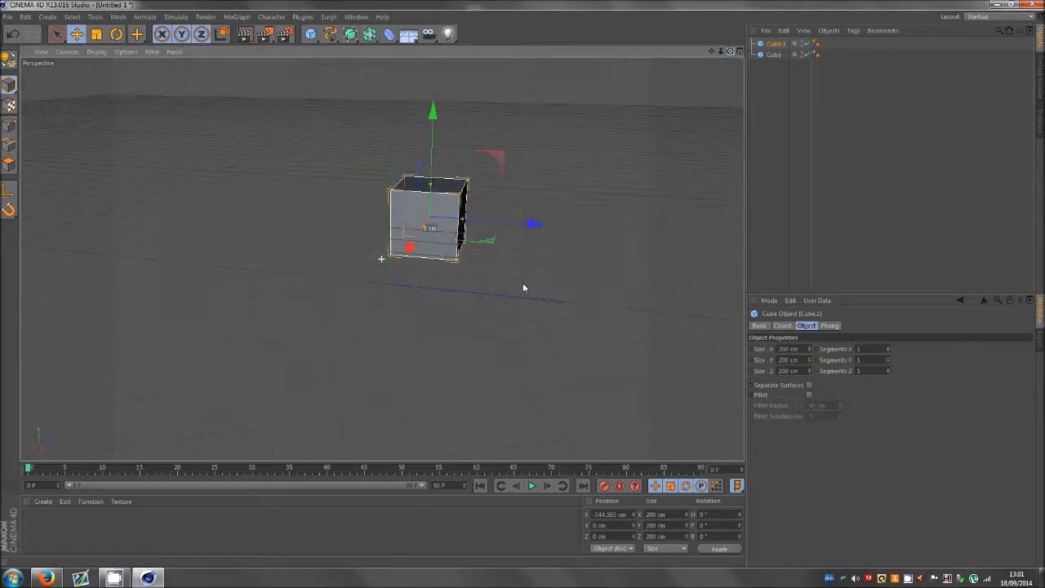
Move the offset cube forward at a later frame to record its second position key.
left_click_drag(530, 223, 683, 235)
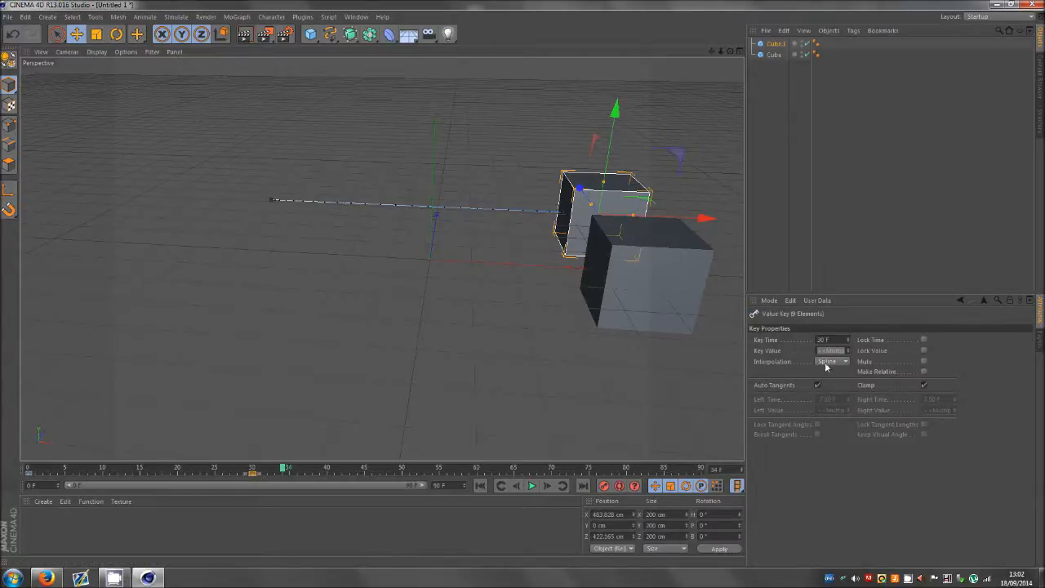
Set the cube's position keys to Linear interpolation in Key Properties and confirm it stays Linear.
left_click(846, 361)
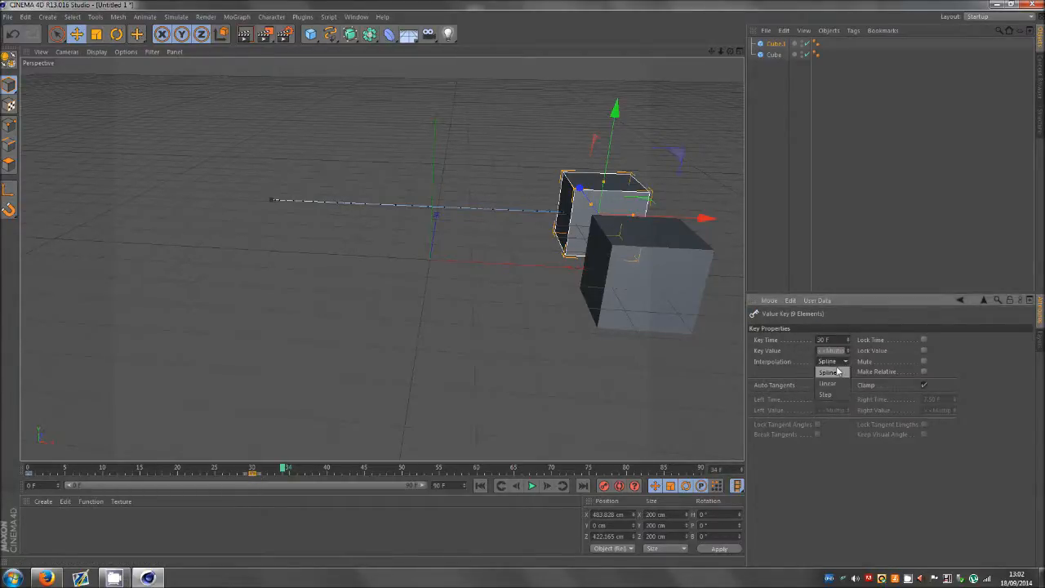
left_click(826, 382)
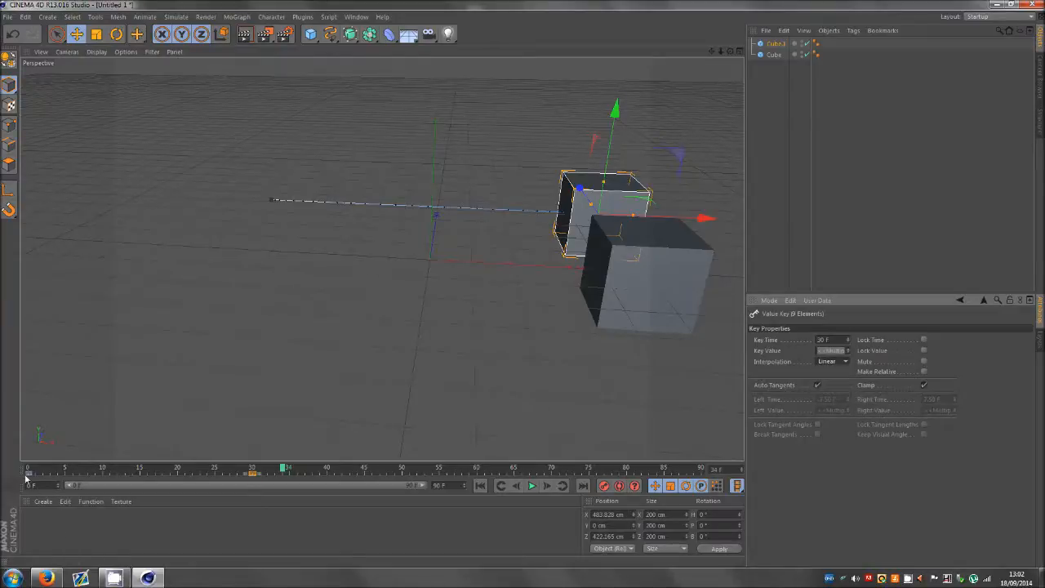
left_click(831, 360)
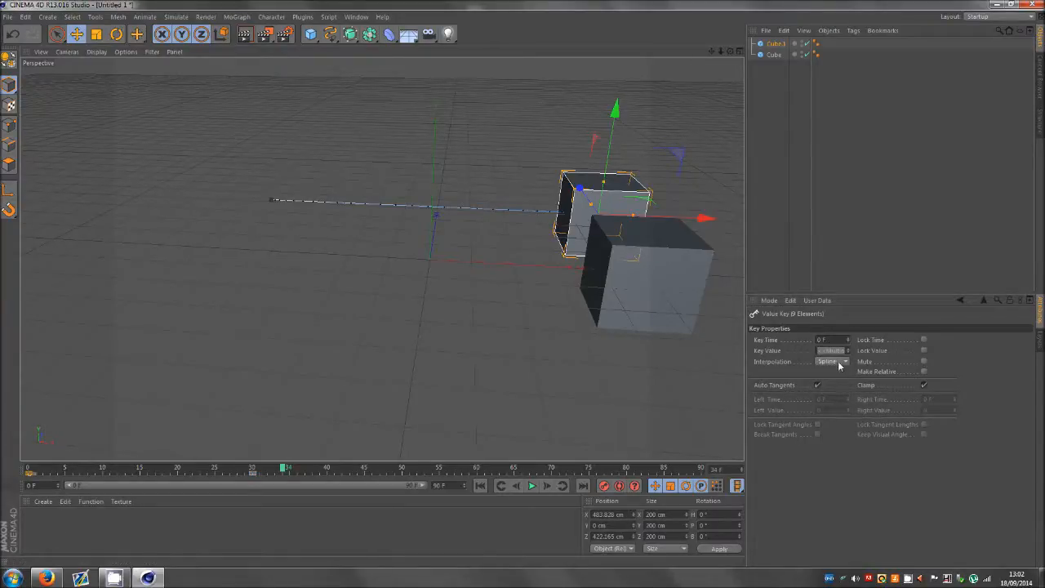
left_click(832, 362)
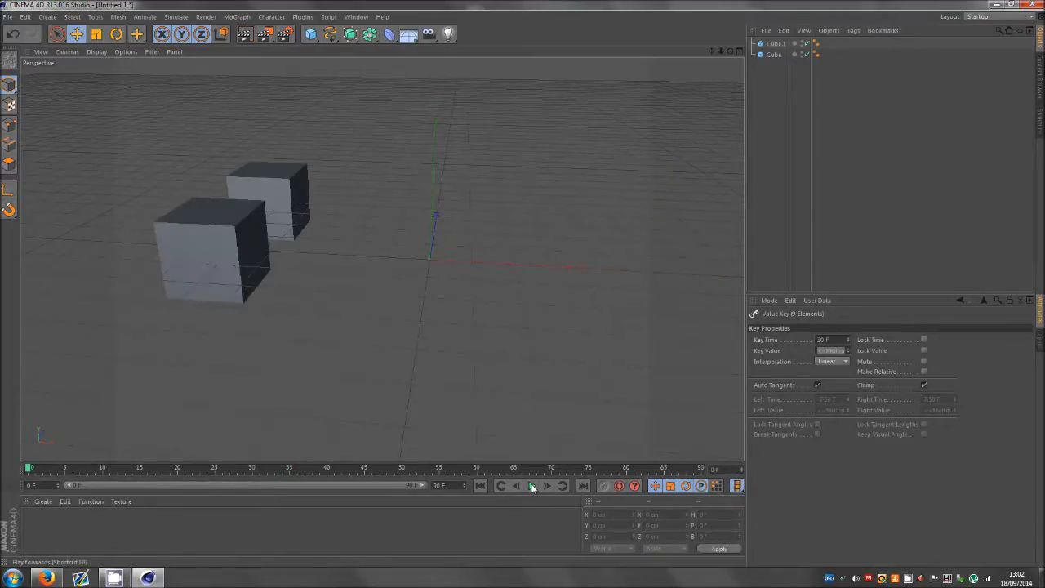
Switch to the Animate layout showing a large Timeline under the viewport.
left_click(531, 485)
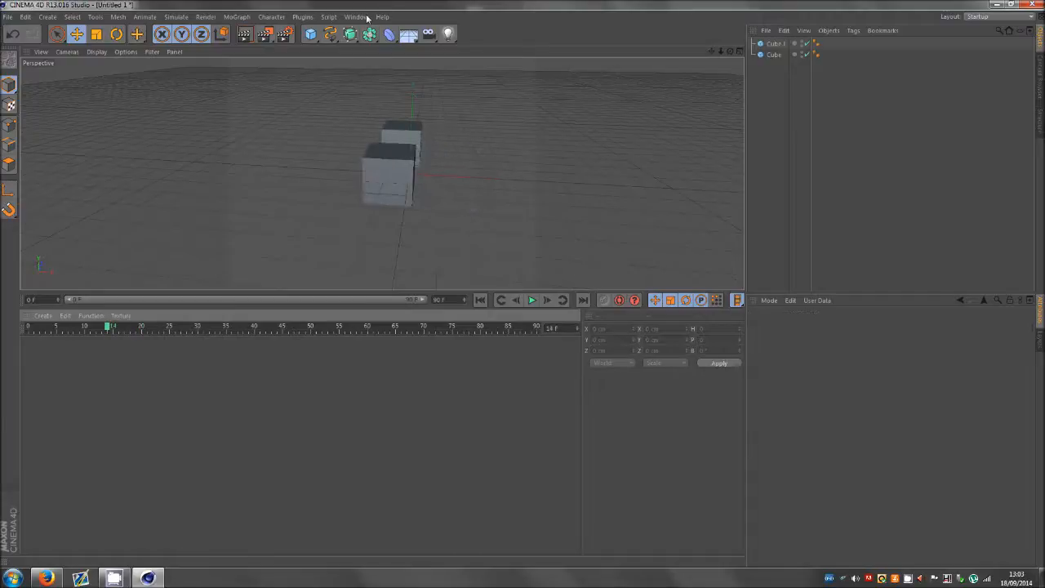
Browse the Window and Help menus, then return to the Standard layout via the Layout choices.
left_click(356, 16)
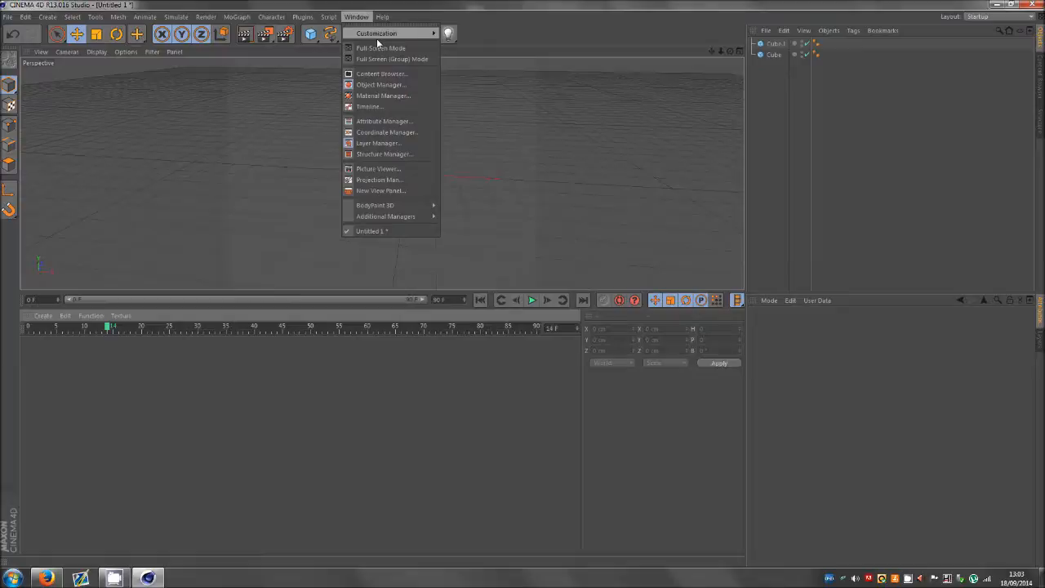
left_click(382, 16)
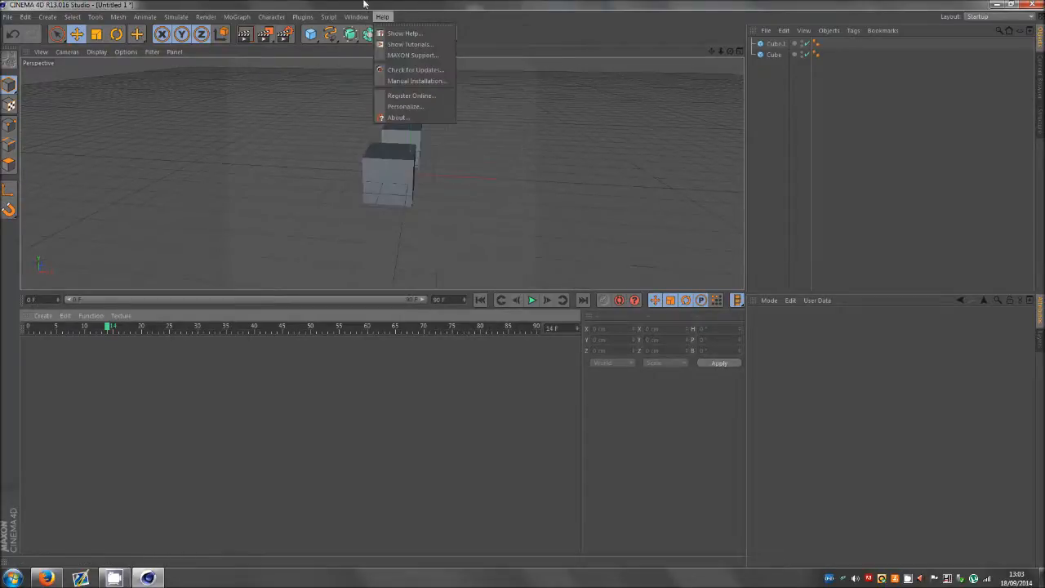
left_click(356, 16)
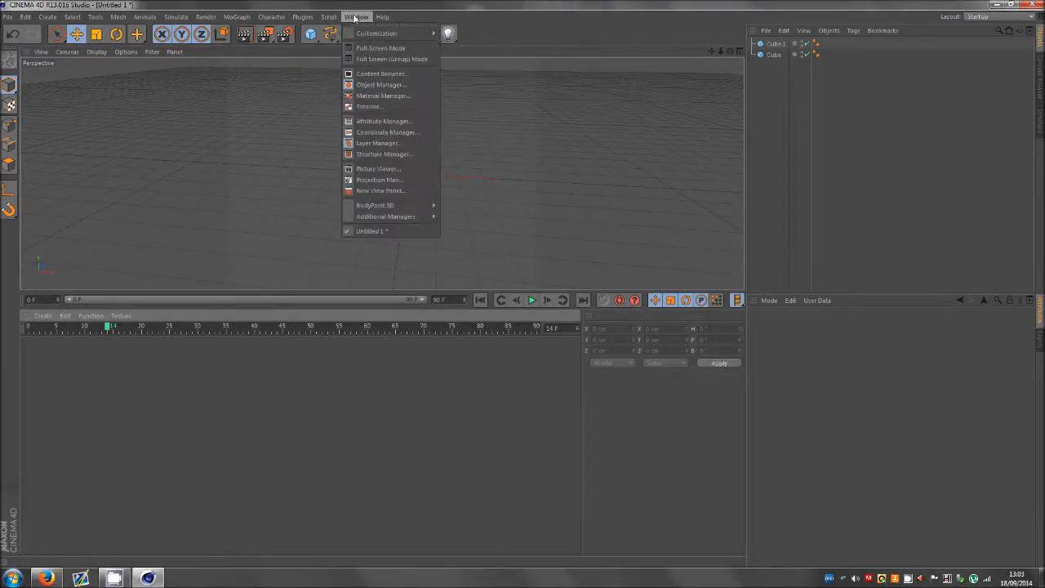
mouse_move(376, 32)
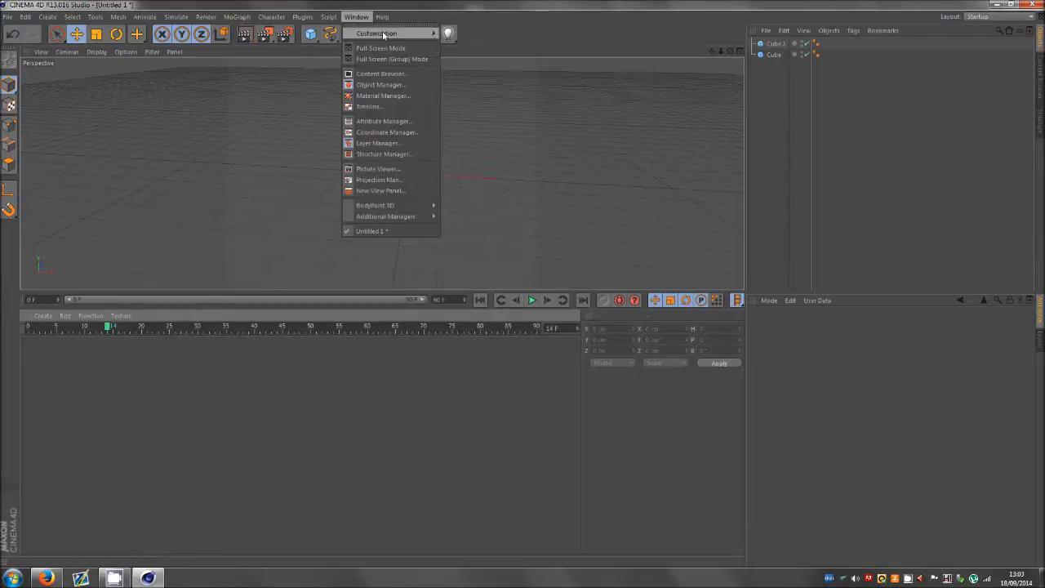
left_click(376, 33)
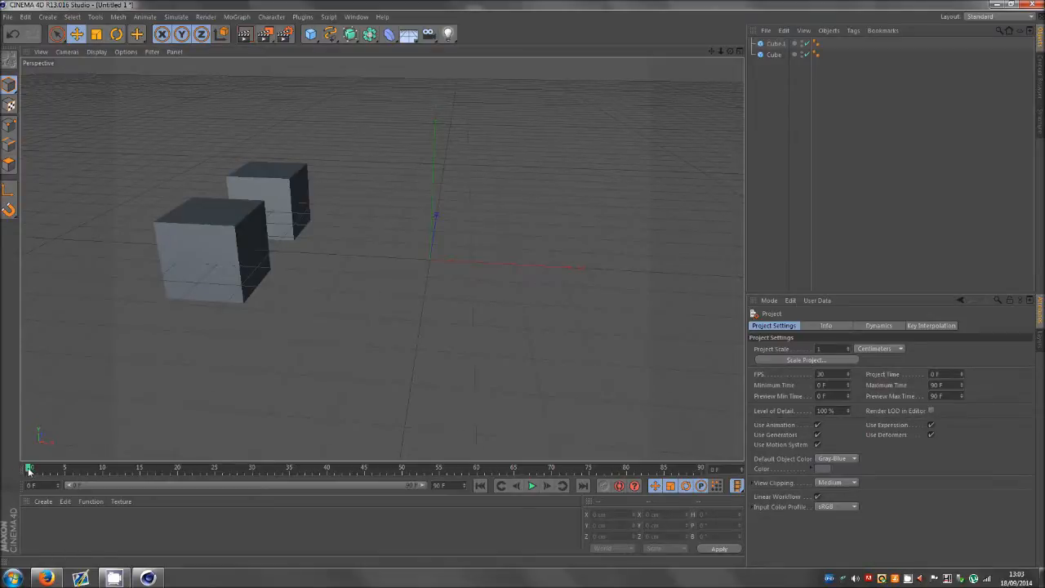
left_click_drag(30, 467, 73, 467)
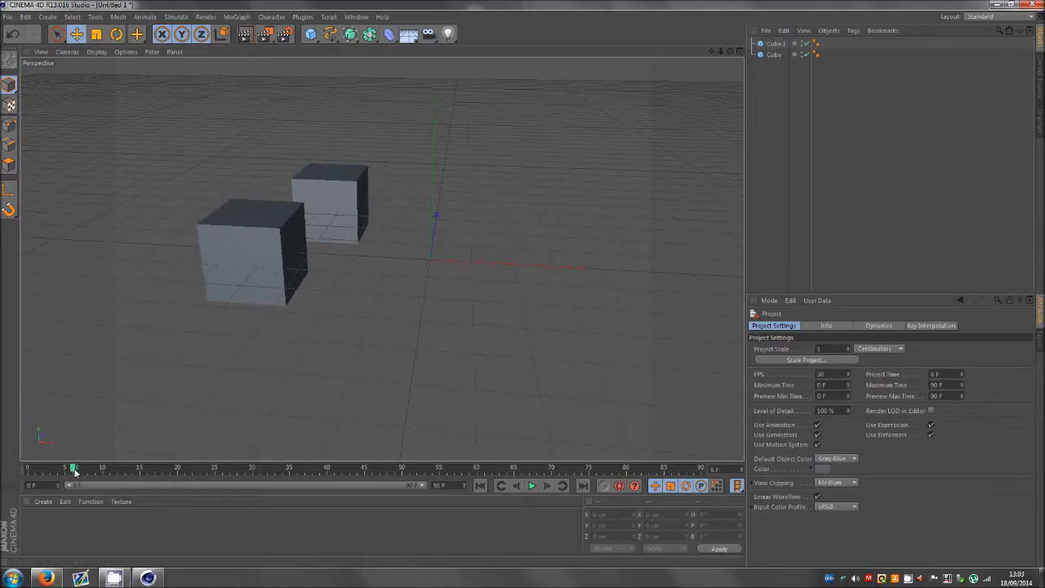
left_click_drag(73, 467, 82, 467)
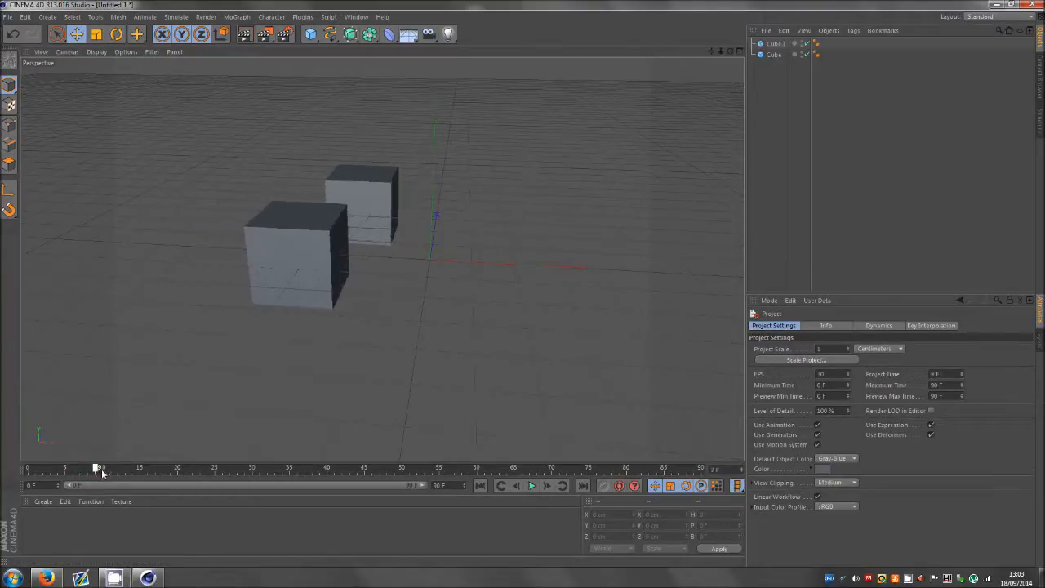
left_click_drag(98, 467, 189, 467)
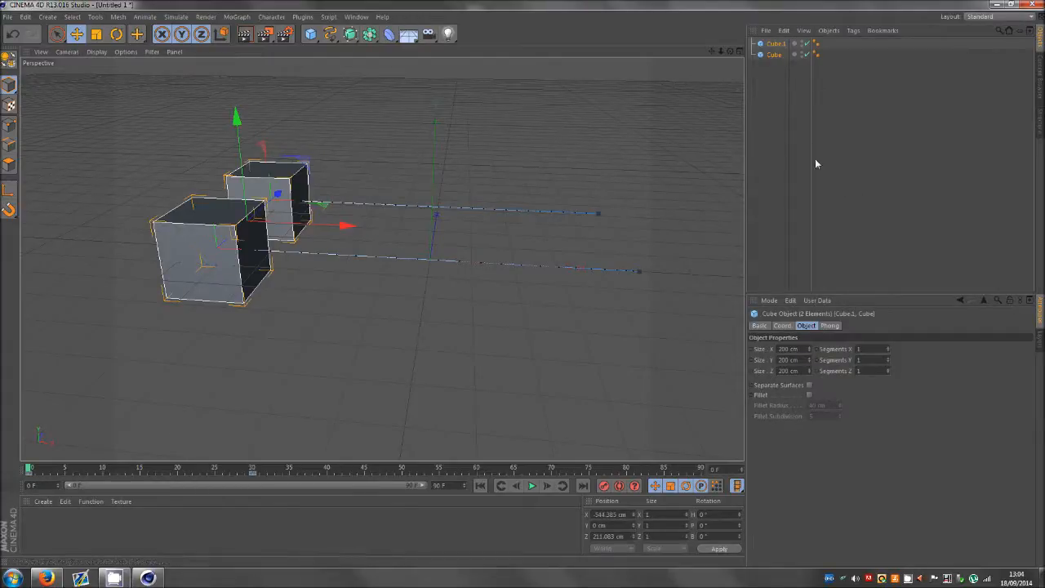
Show Key Properties for both cubes' keyframes and check the Interpolation field.
right_click(774, 42)
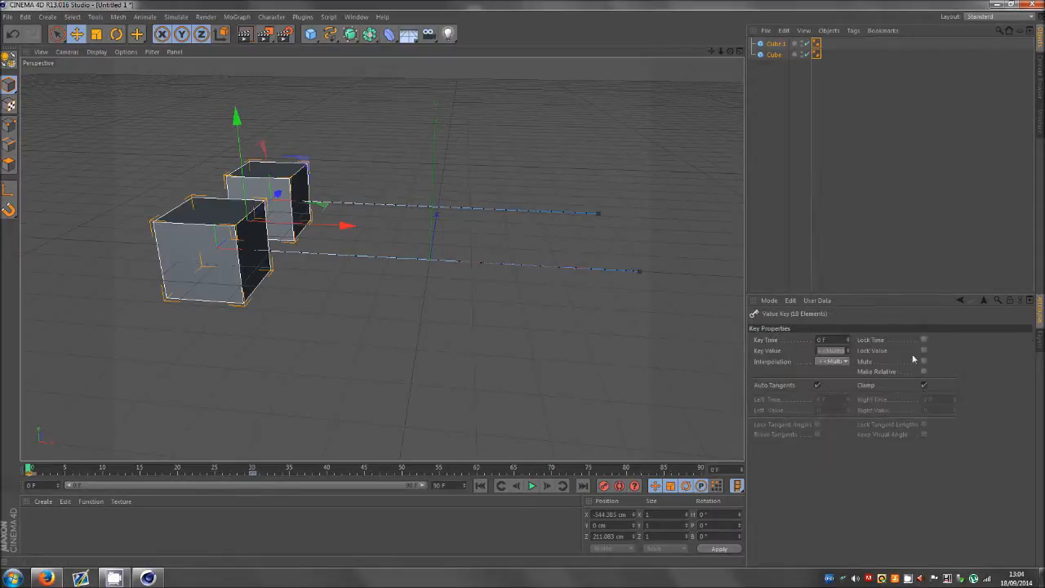
left_click(833, 361)
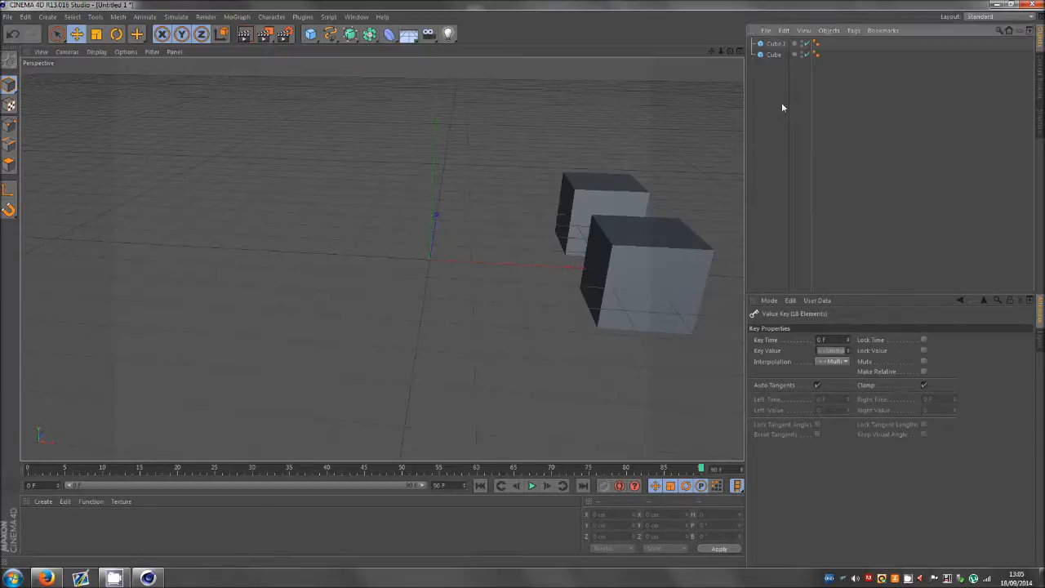
mouse_move(735, 164)
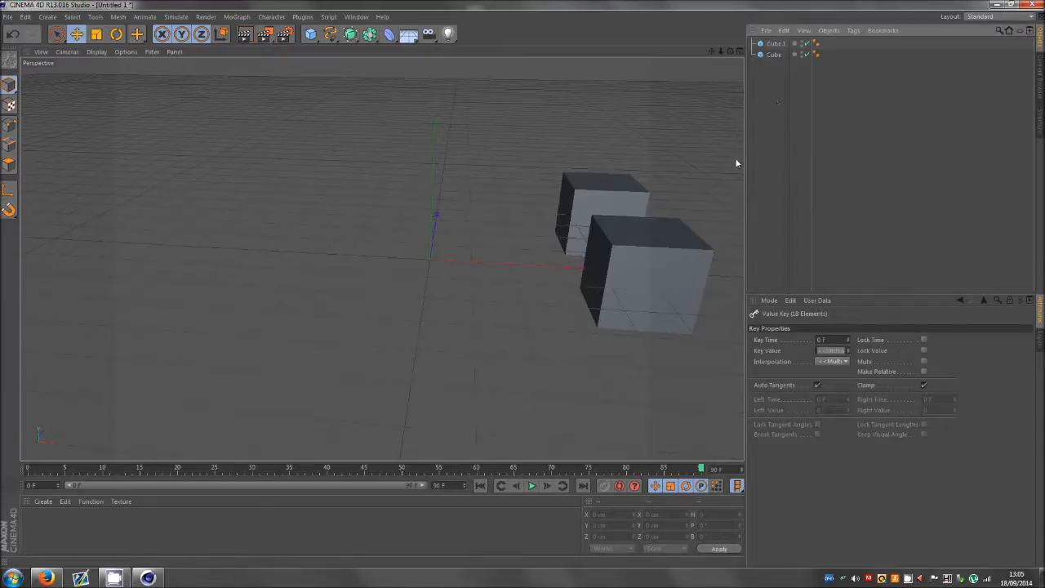